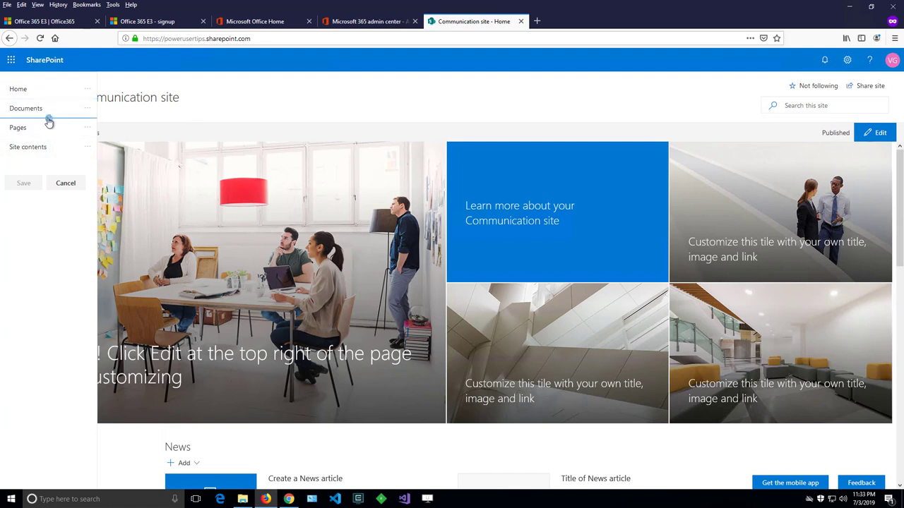
Show the Documents navigation link's options: edit, move, make sub link and remove.
{"action": "left_click", "coordinate": [87, 108]}
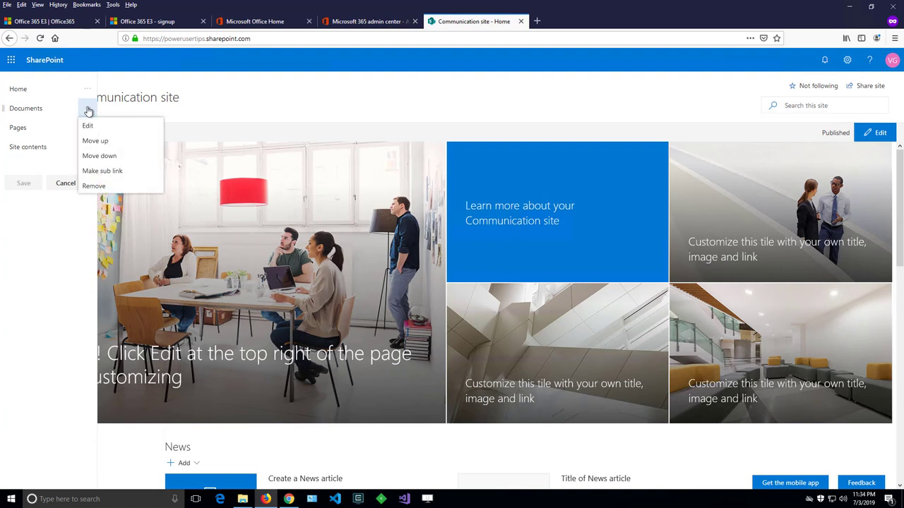
{"action": "mouse_move", "coordinate": [65, 196]}
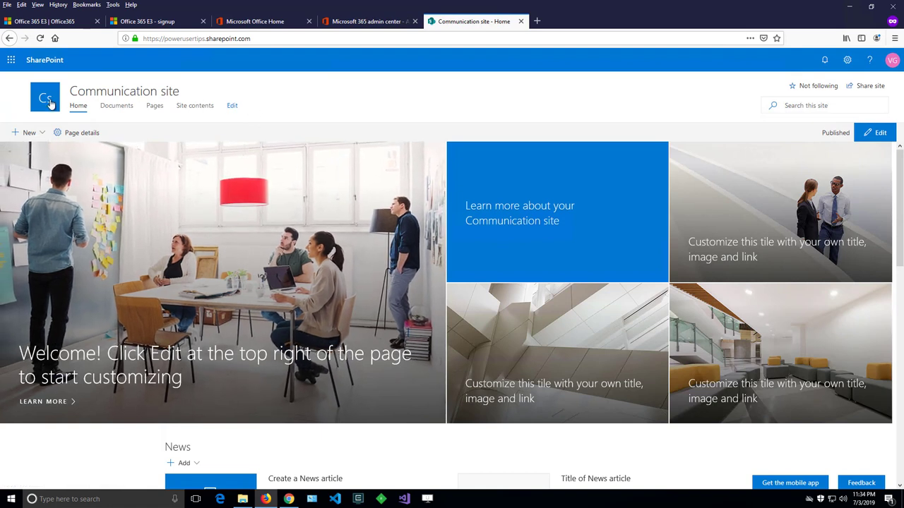
{"action": "mouse_move", "coordinate": [238, 117]}
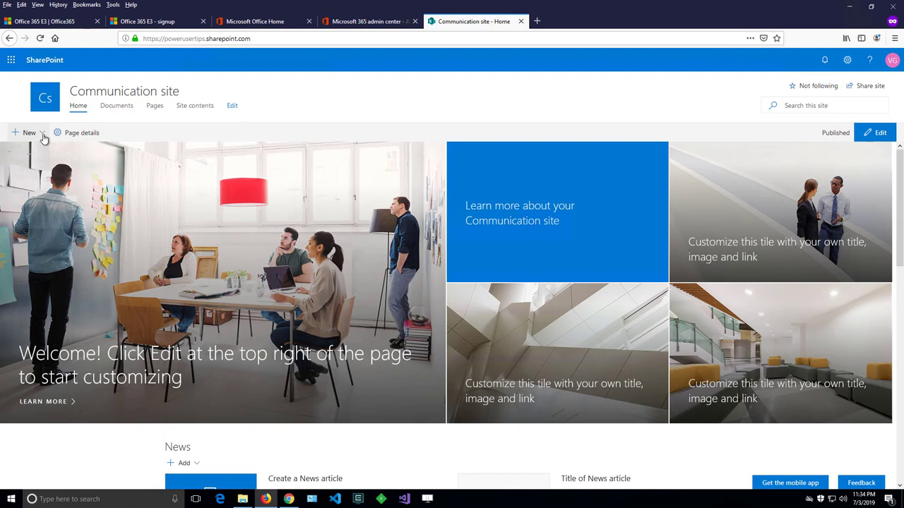
{"action": "left_click", "coordinate": [29, 133]}
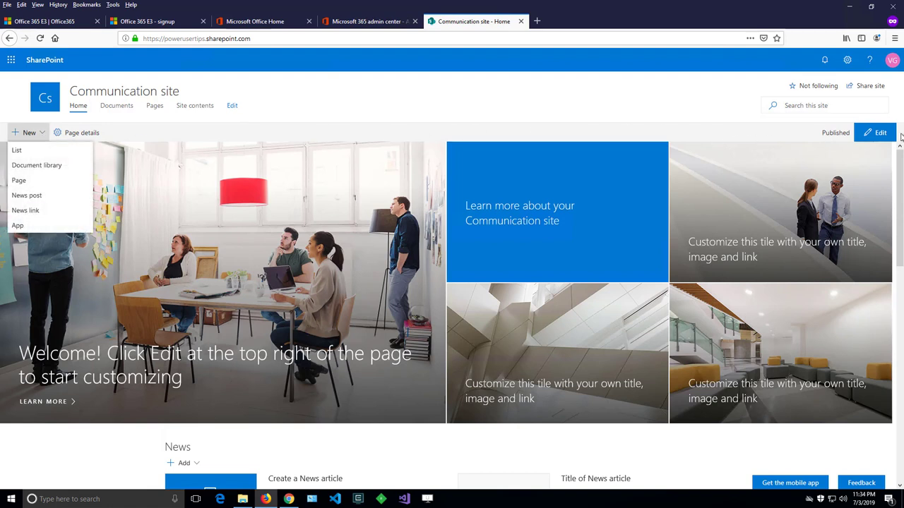
{"action": "left_click", "coordinate": [29, 133]}
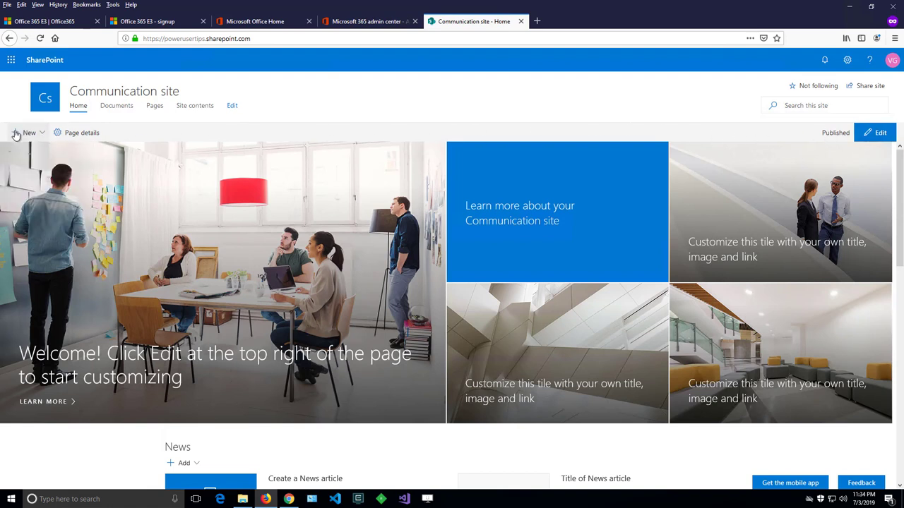
{"action": "mouse_move", "coordinate": [181, 134]}
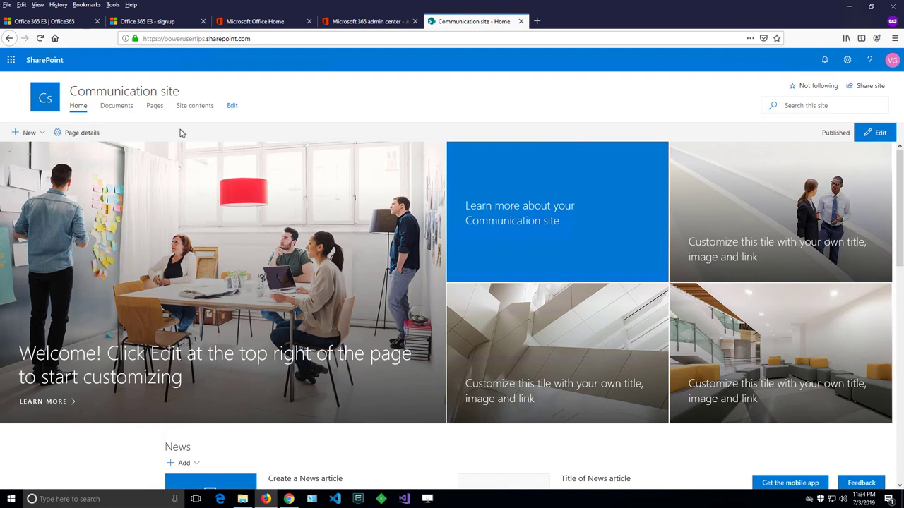
{"action": "mouse_move", "coordinate": [101, 106]}
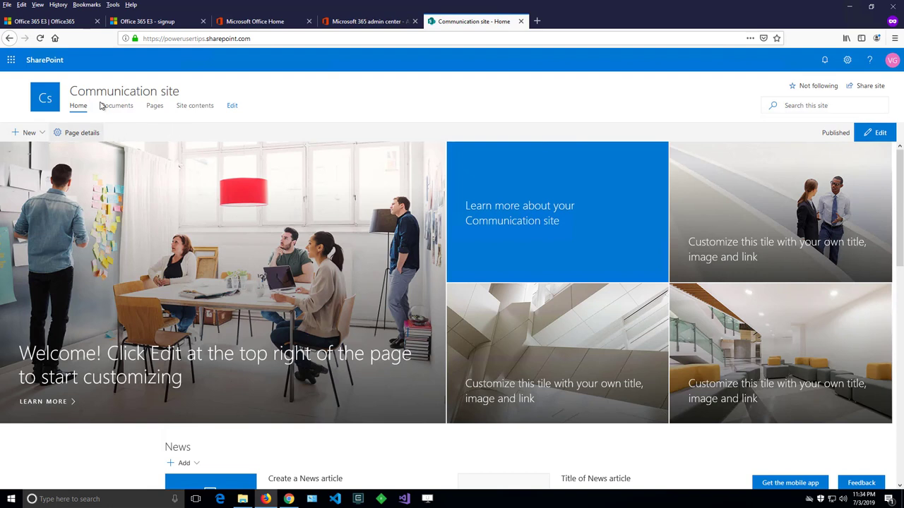
Visit the empty Documents library, dismiss its welcome tour, then open the Pages library.
{"action": "left_click", "coordinate": [116, 105]}
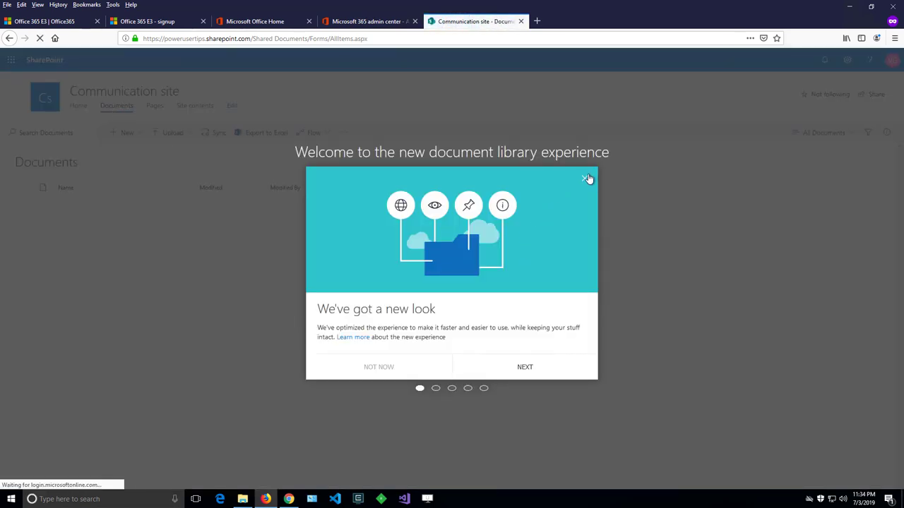
{"action": "left_click", "coordinate": [588, 177]}
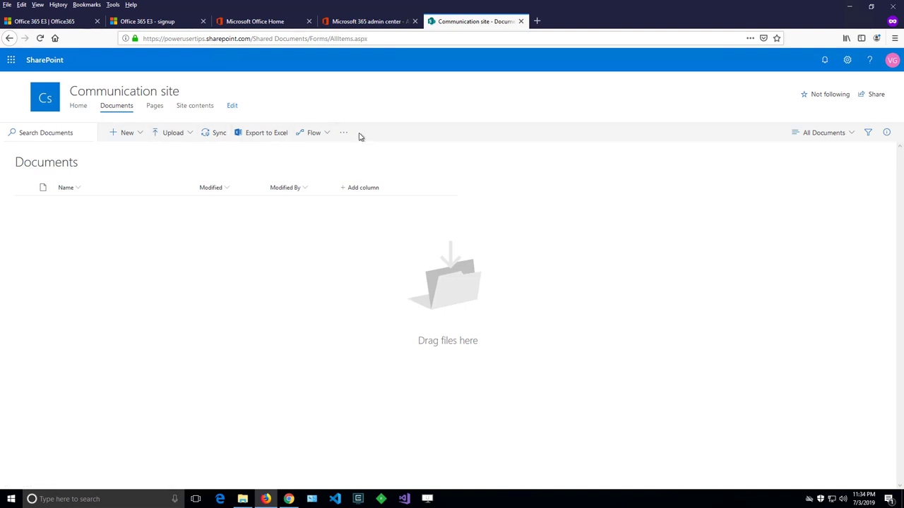
{"action": "mouse_move", "coordinate": [155, 106]}
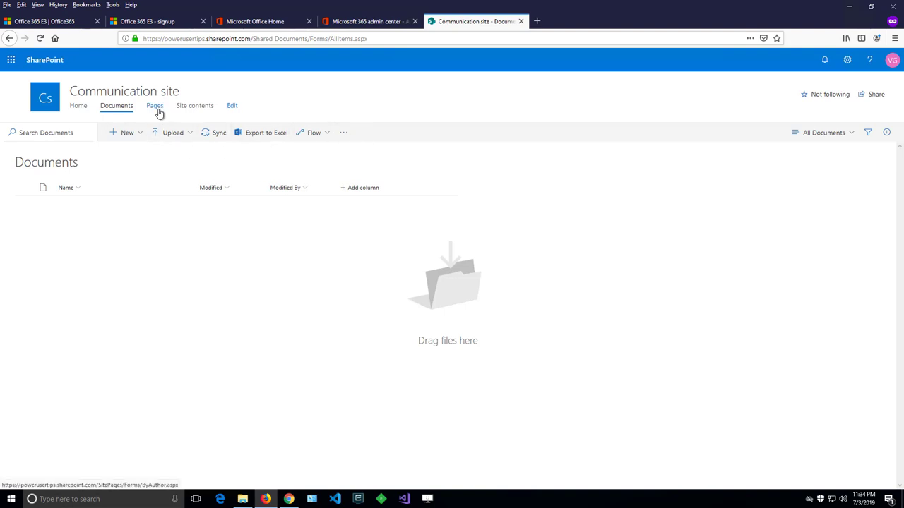
{"action": "left_click", "coordinate": [153, 106]}
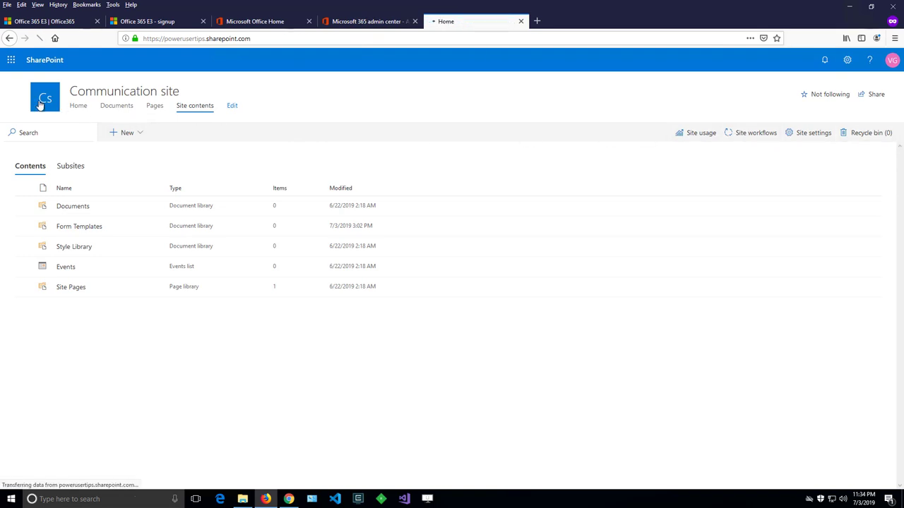
Return to the Communication site home page and dismiss the 'Set your time zone' notice.
{"action": "left_click", "coordinate": [78, 105]}
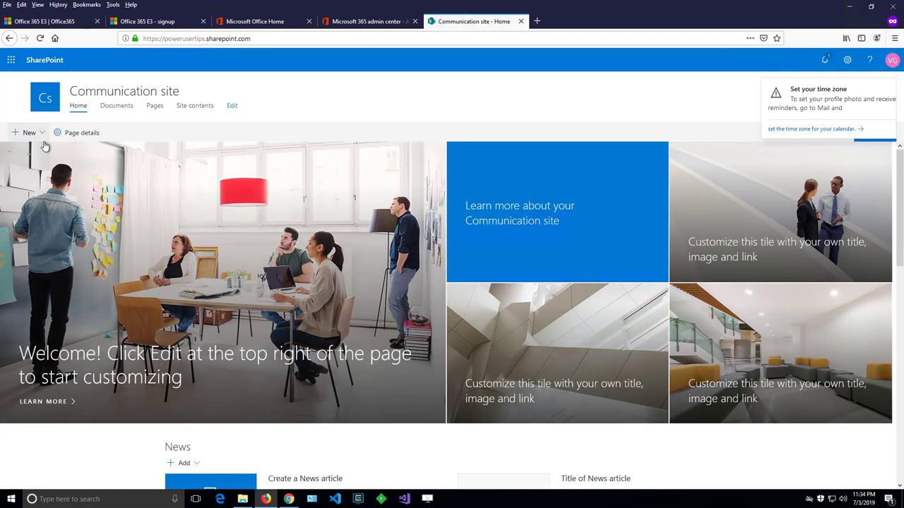
{"action": "left_click", "coordinate": [29, 132]}
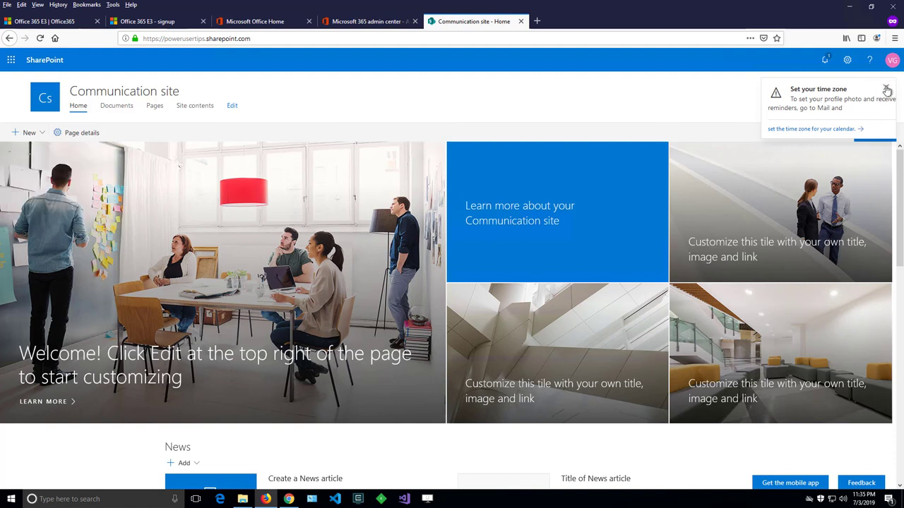
{"action": "left_click", "coordinate": [887, 90]}
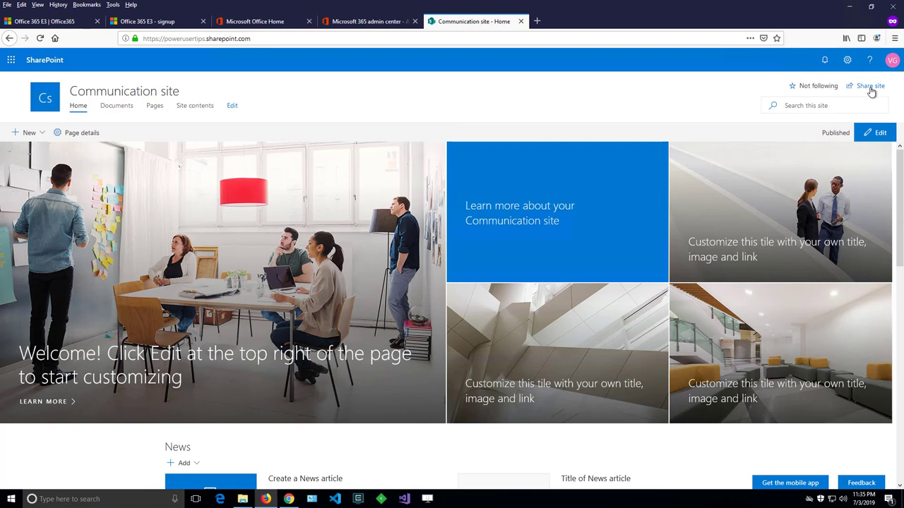
{"action": "left_click", "coordinate": [867, 86]}
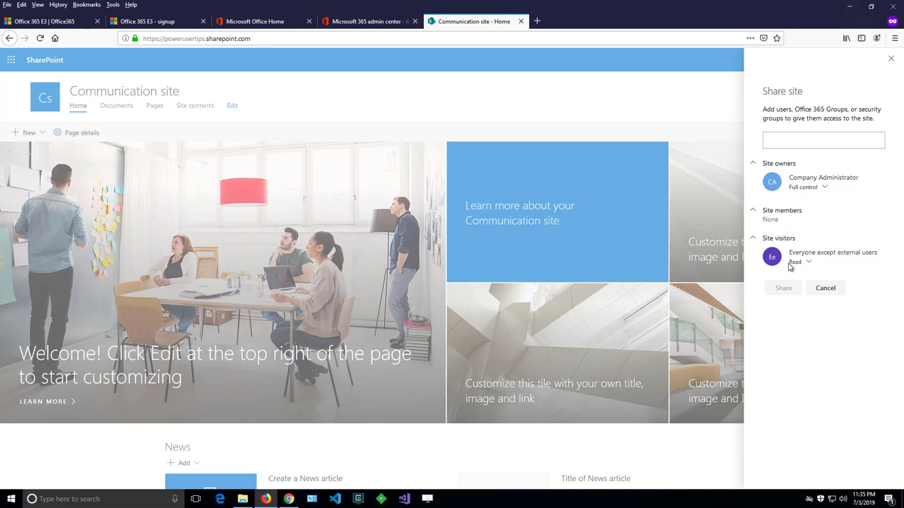
{"action": "mouse_move", "coordinate": [789, 246]}
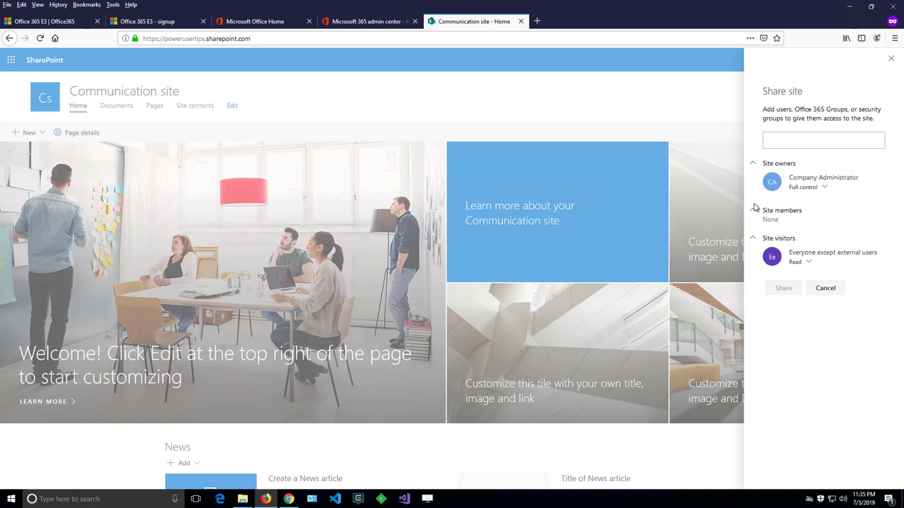
{"action": "mouse_move", "coordinate": [790, 220]}
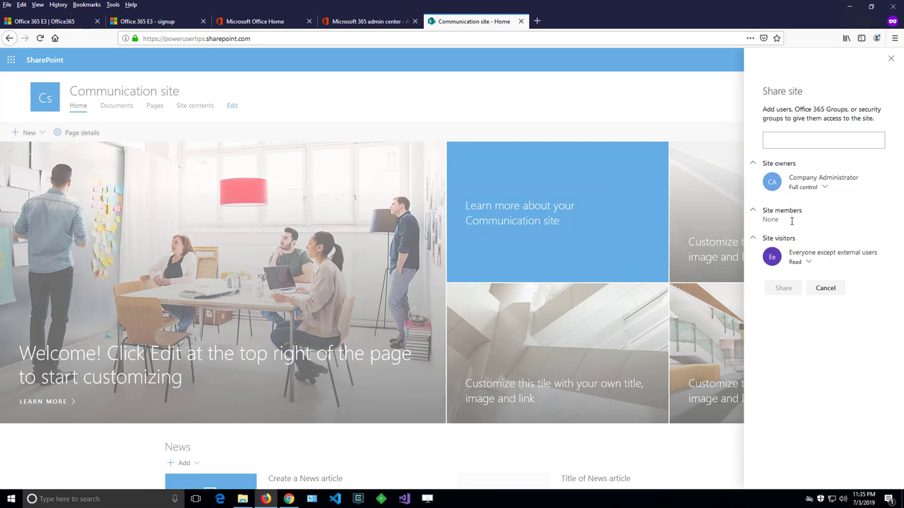
{"action": "left_click", "coordinate": [824, 287]}
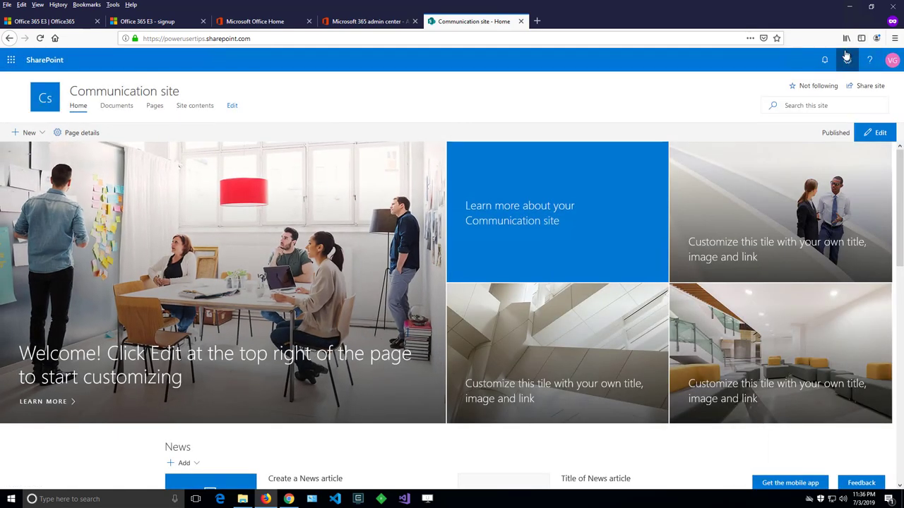
{"action": "mouse_move", "coordinate": [846, 60]}
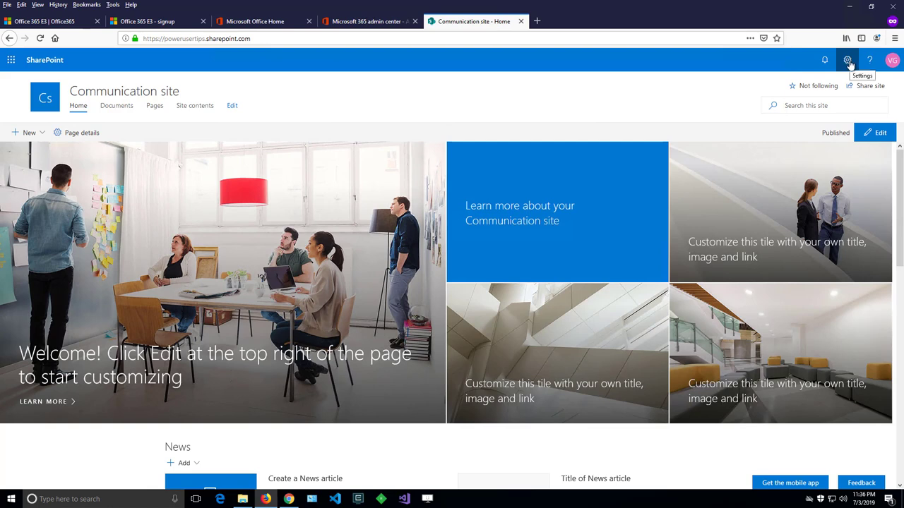
Open the gear Settings pane listing Site information, permissions, usage and Change the look.
{"action": "left_click", "coordinate": [847, 60]}
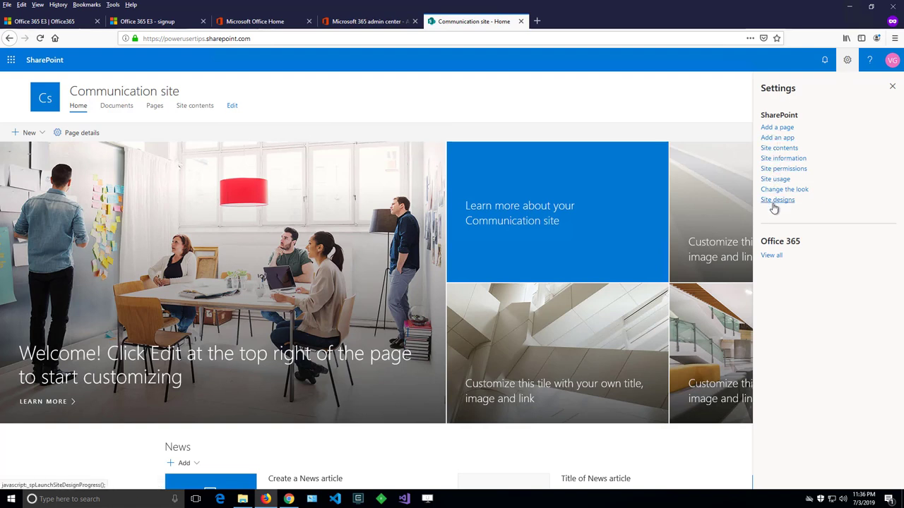
{"action": "mouse_move", "coordinate": [775, 229]}
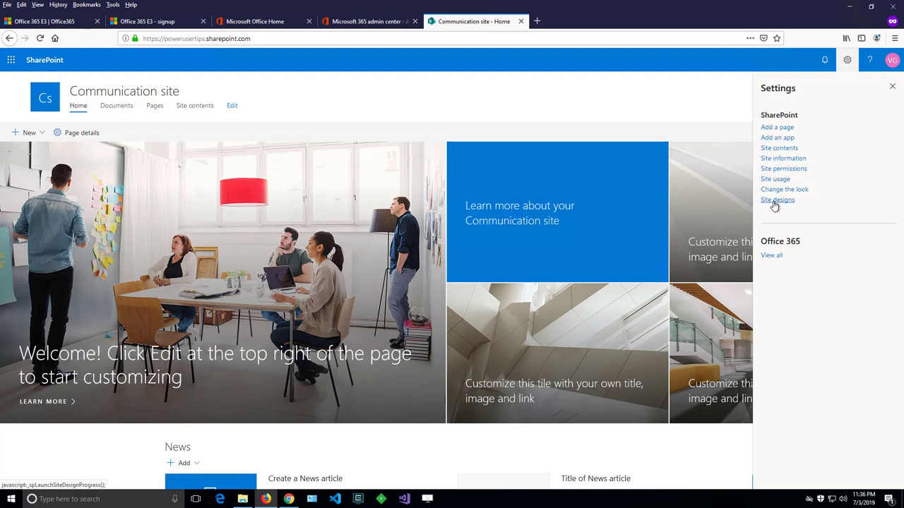
{"action": "mouse_move", "coordinate": [794, 221]}
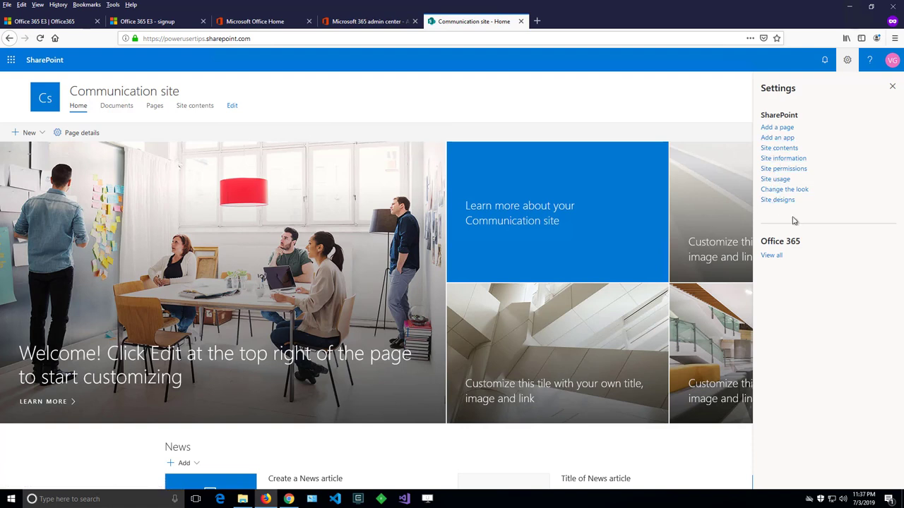
{"action": "mouse_move", "coordinate": [777, 199]}
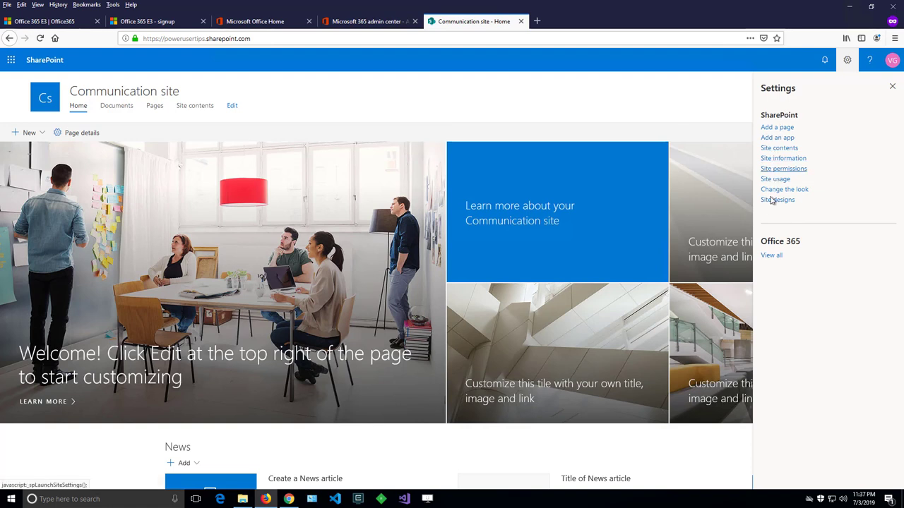
{"action": "mouse_move", "coordinate": [767, 230]}
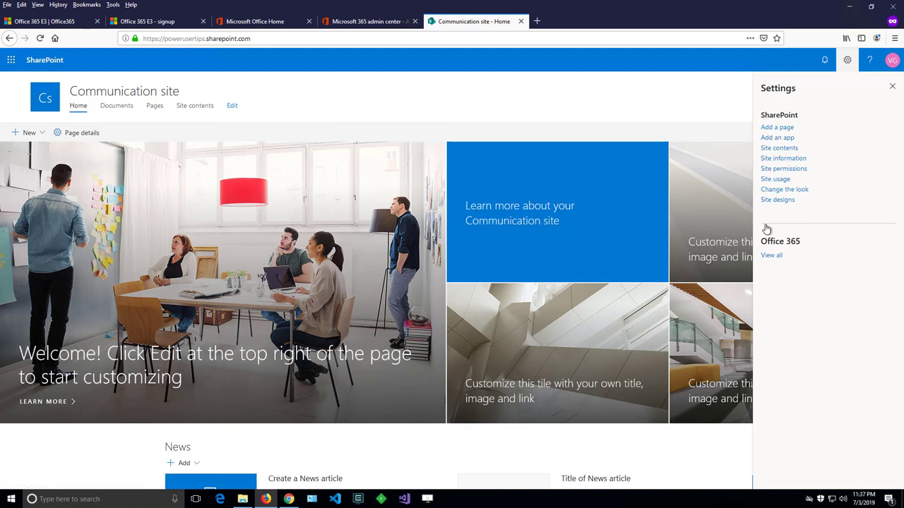
{"action": "mouse_move", "coordinate": [776, 224]}
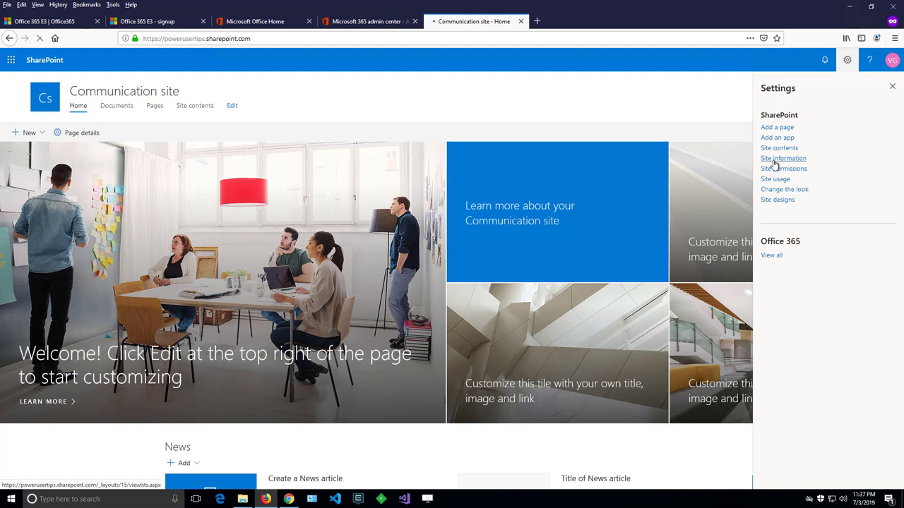
Open Site contents from the Settings pane to list the site's libraries and lists.
{"action": "left_click", "coordinate": [778, 148]}
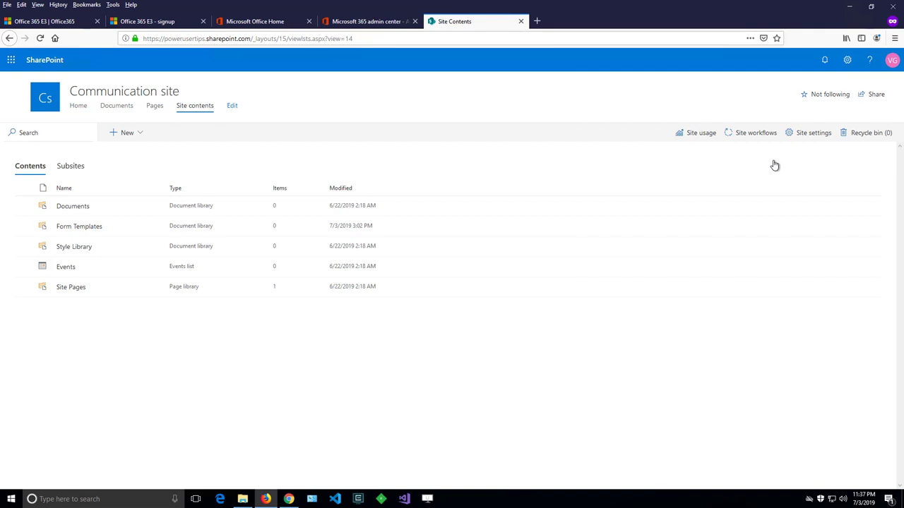
{"action": "mouse_move", "coordinate": [813, 133]}
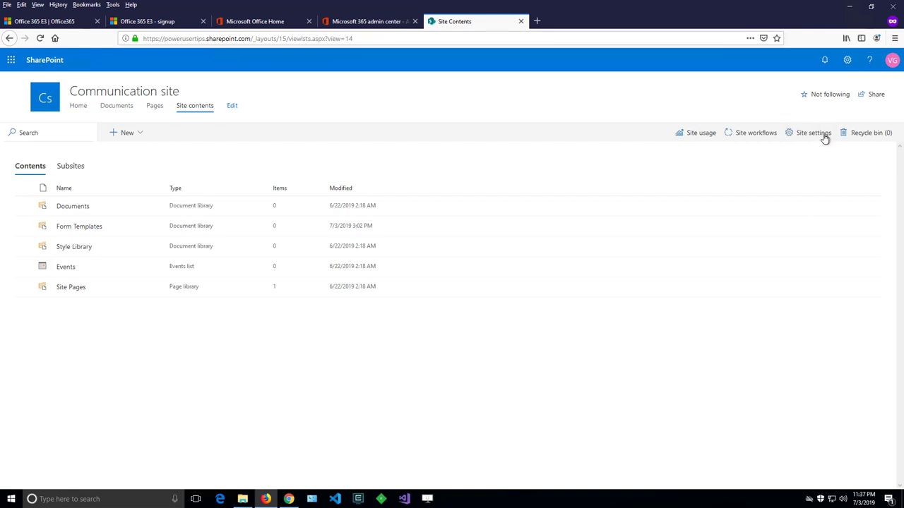
{"action": "mouse_move", "coordinate": [813, 132]}
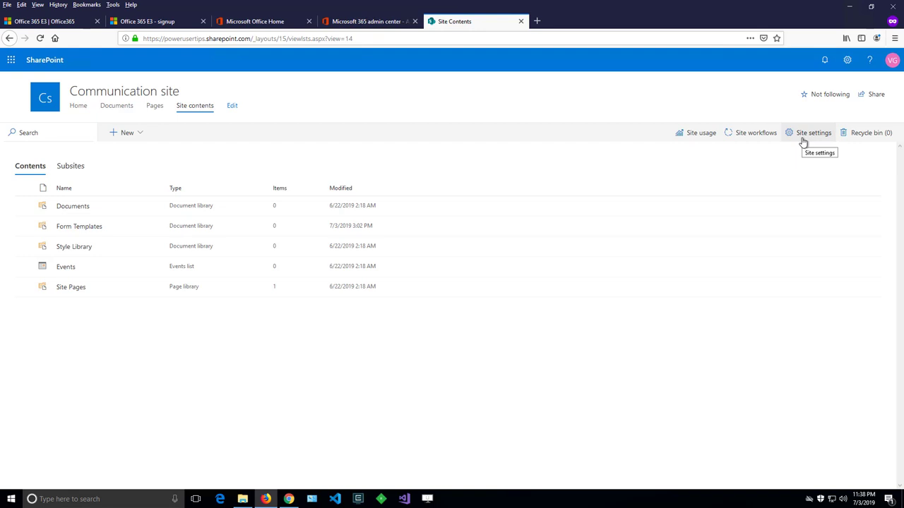
Open the classic Site settings page from the Site contents command bar.
{"action": "left_click", "coordinate": [813, 132]}
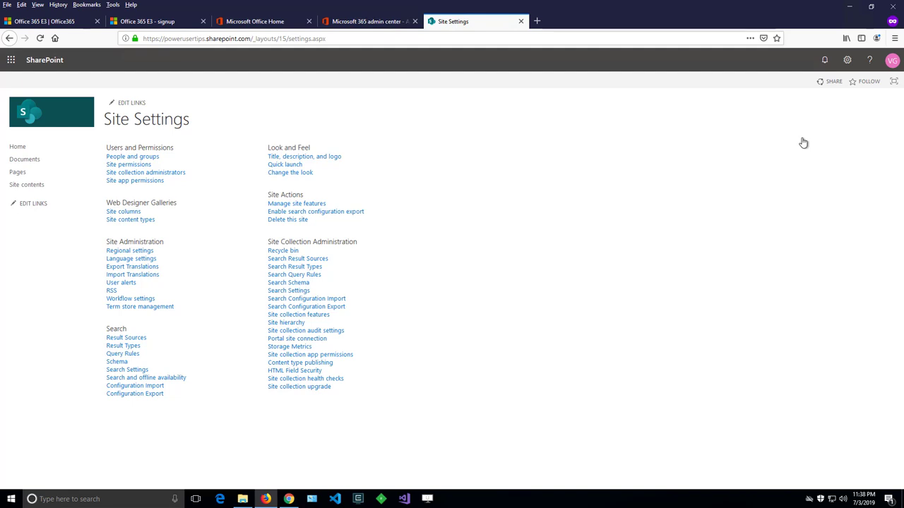
{"action": "mouse_move", "coordinate": [126, 154]}
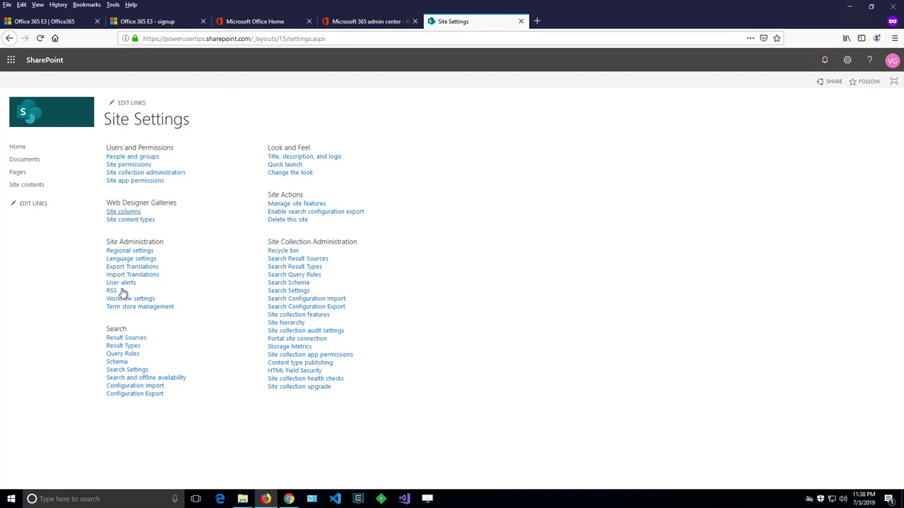
{"action": "mouse_move", "coordinate": [218, 90]}
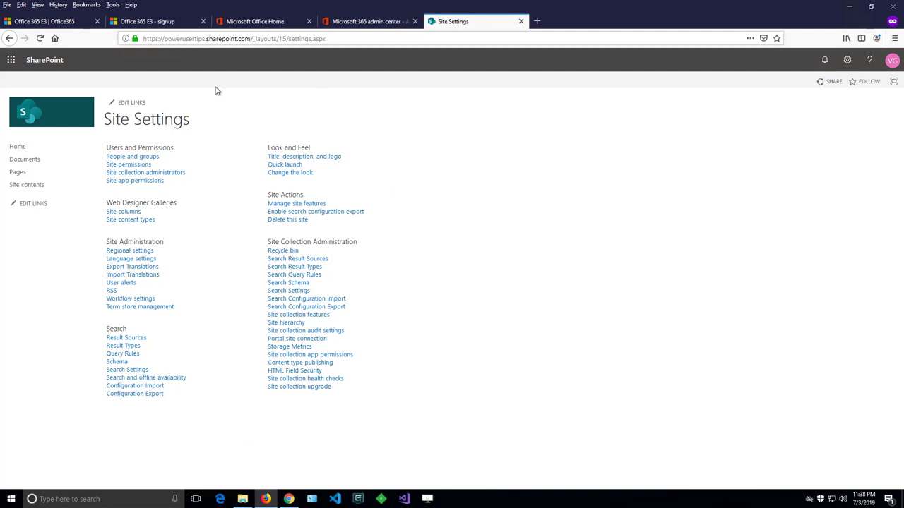
{"action": "mouse_move", "coordinate": [103, 299]}
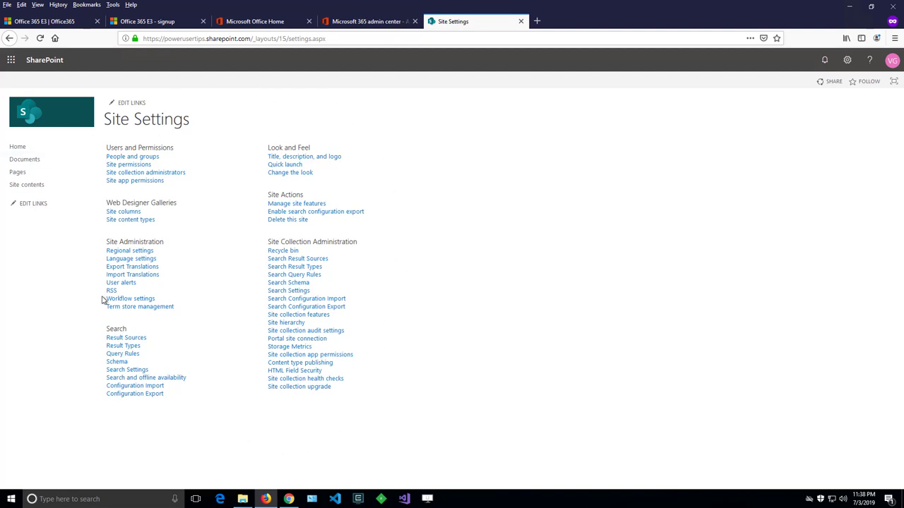
{"action": "mouse_move", "coordinate": [425, 322]}
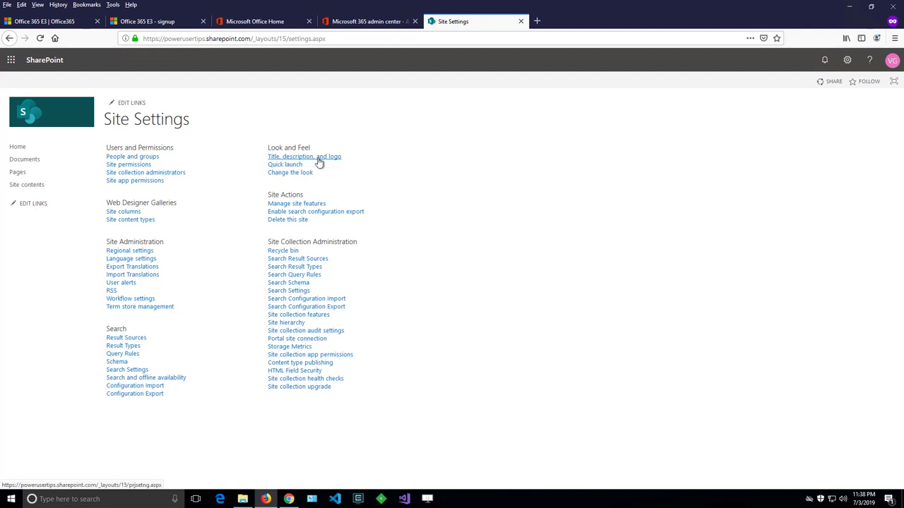
{"action": "mouse_move", "coordinate": [316, 161]}
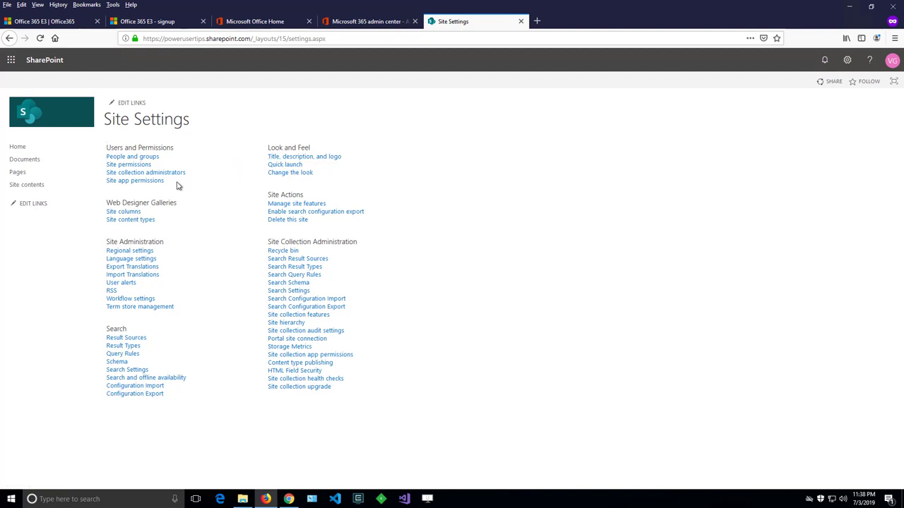
{"action": "mouse_move", "coordinate": [190, 173]}
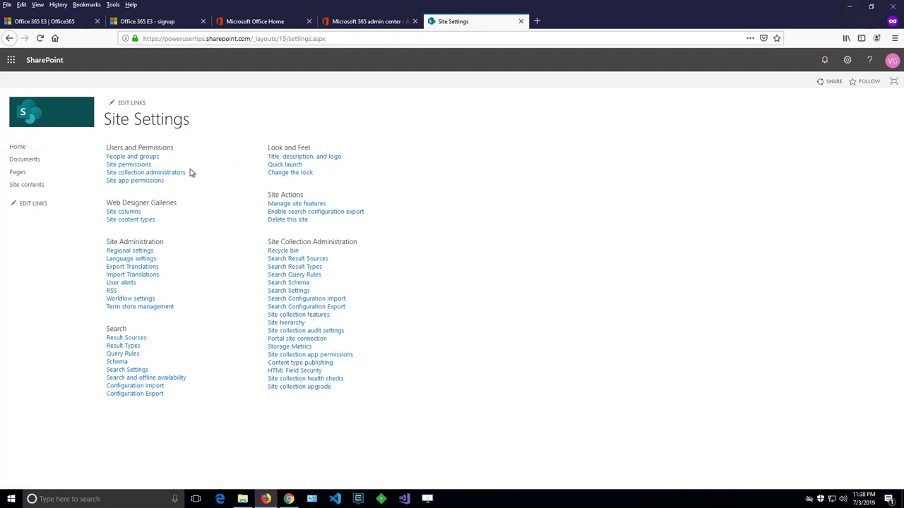
{"action": "mouse_move", "coordinate": [188, 173]}
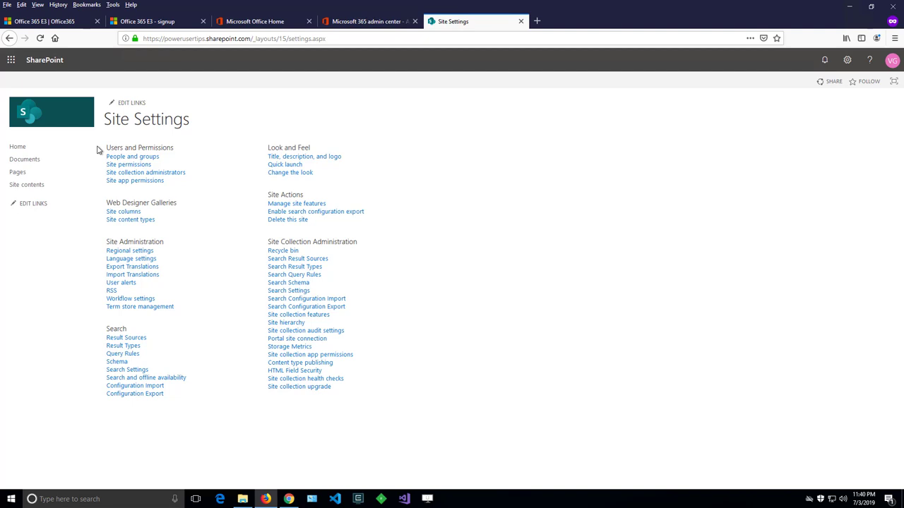
{"action": "mouse_move", "coordinate": [513, 176]}
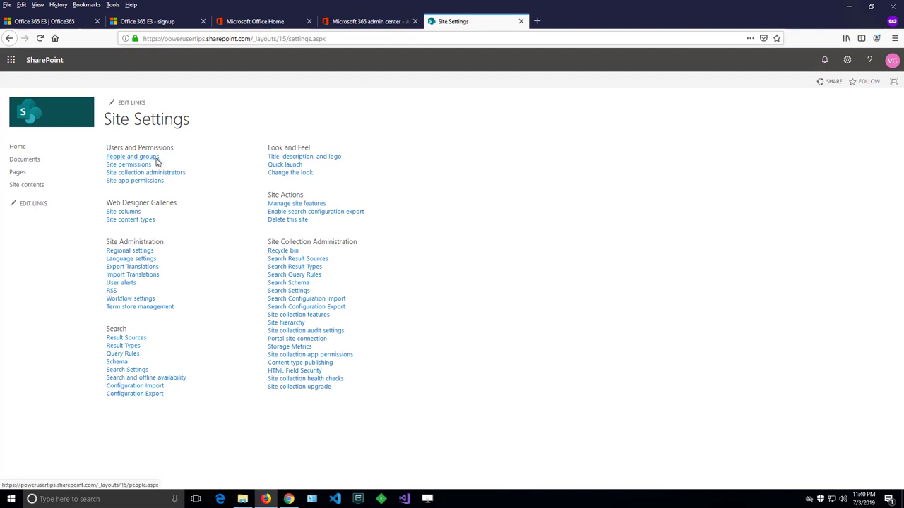
{"action": "mouse_move", "coordinate": [129, 165]}
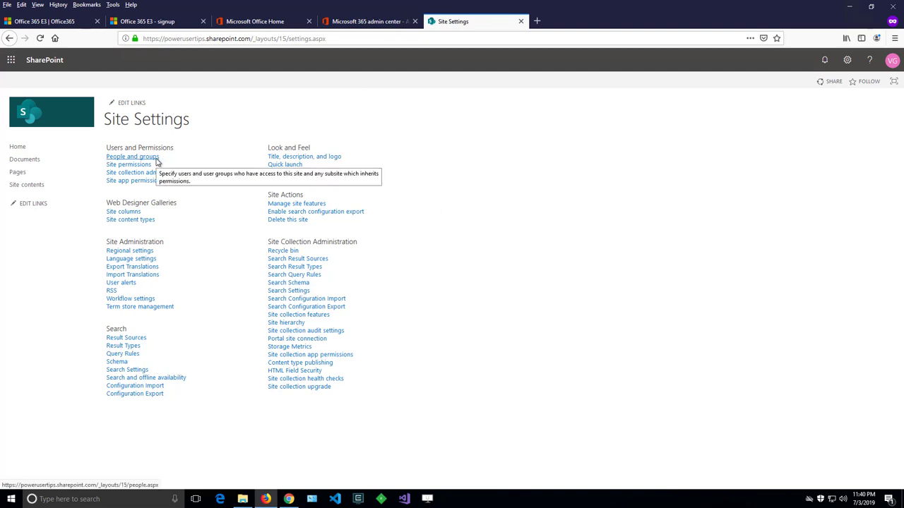